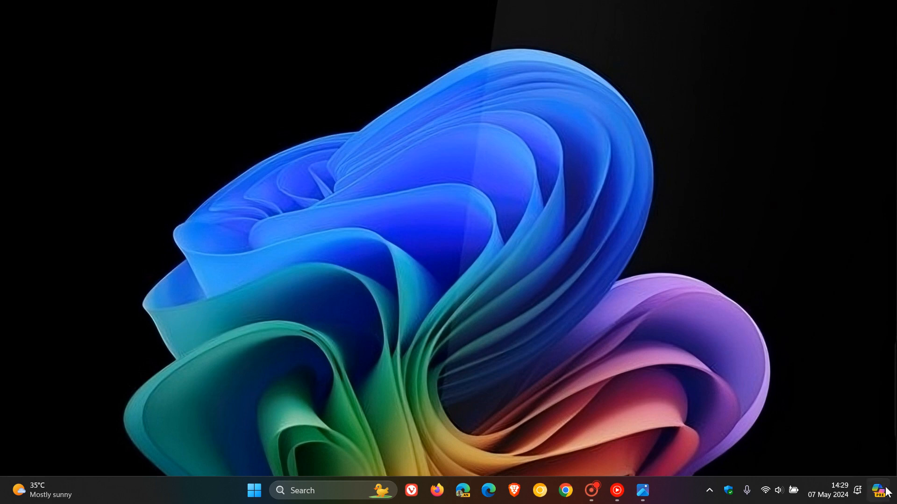
# Step: Show and dismiss the Copilot (preview) side pane from the taskbar icon, then reopen it
pyautogui.click(879, 489)
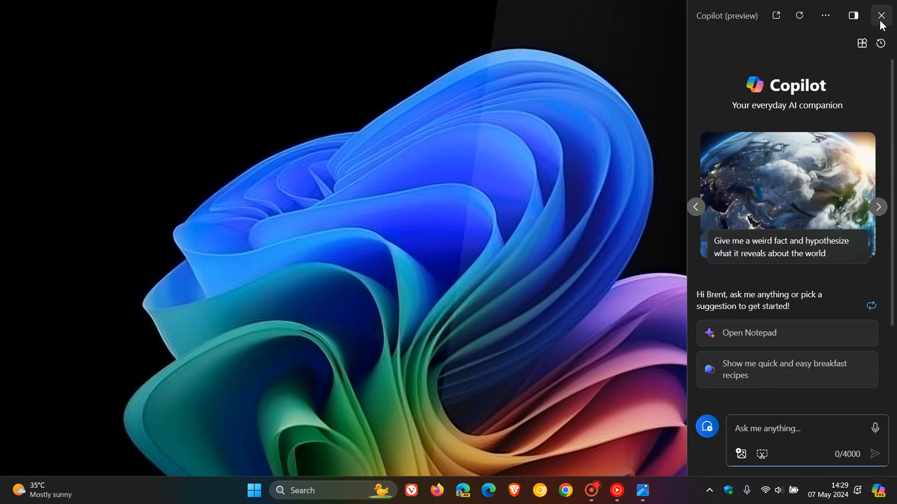
pyautogui.click(880, 15)
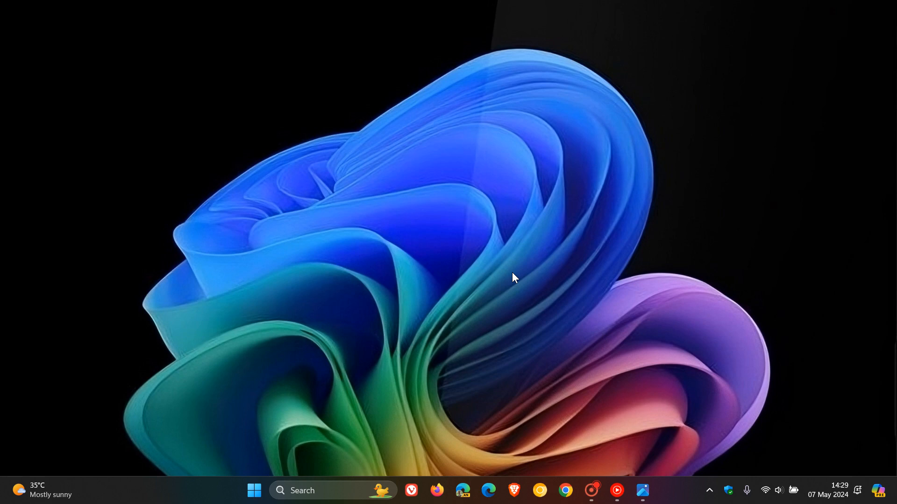
pyautogui.moveTo(615, 243)
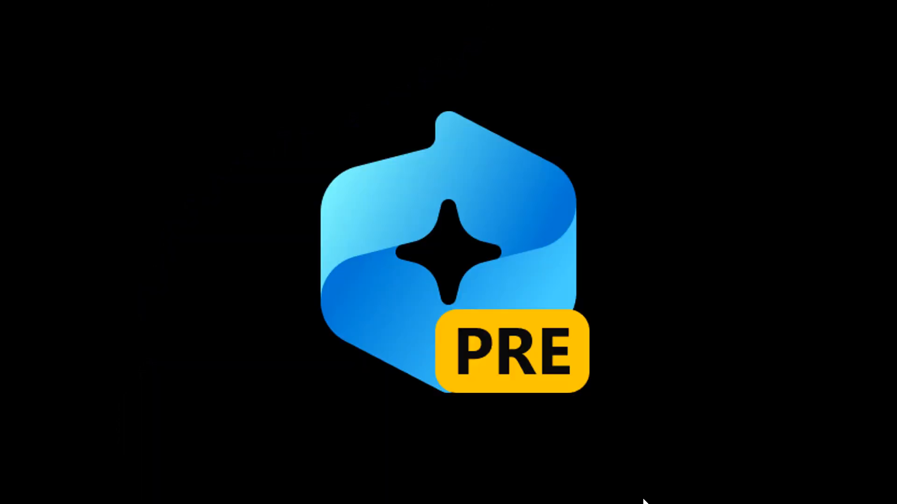
pyautogui.moveTo(636, 239)
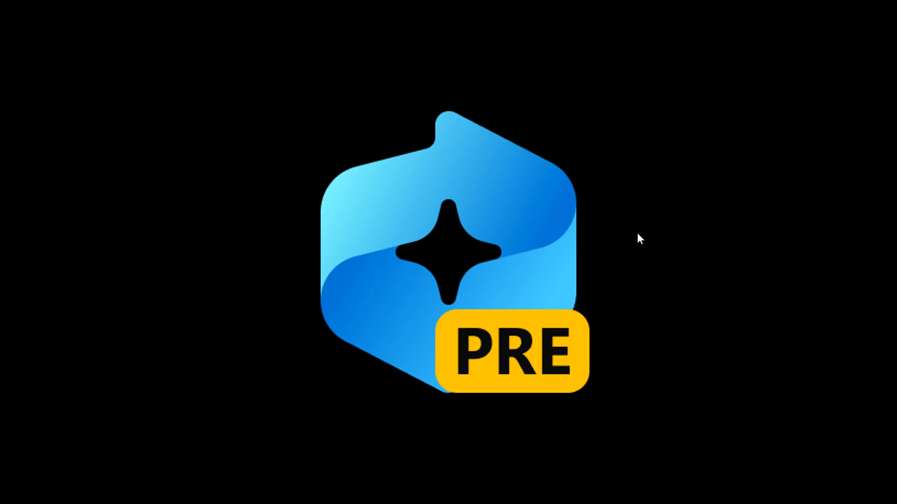
pyautogui.moveTo(562, 360)
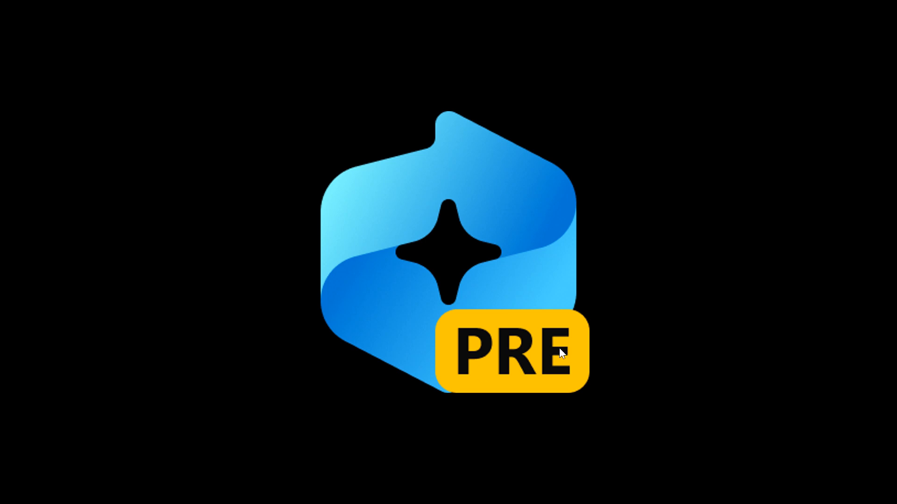
pyautogui.moveTo(544, 364)
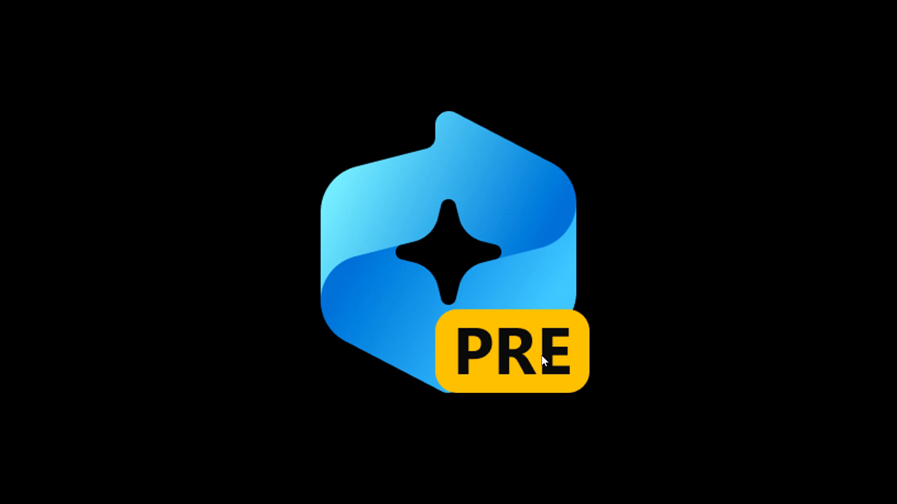
pyautogui.moveTo(556, 366)
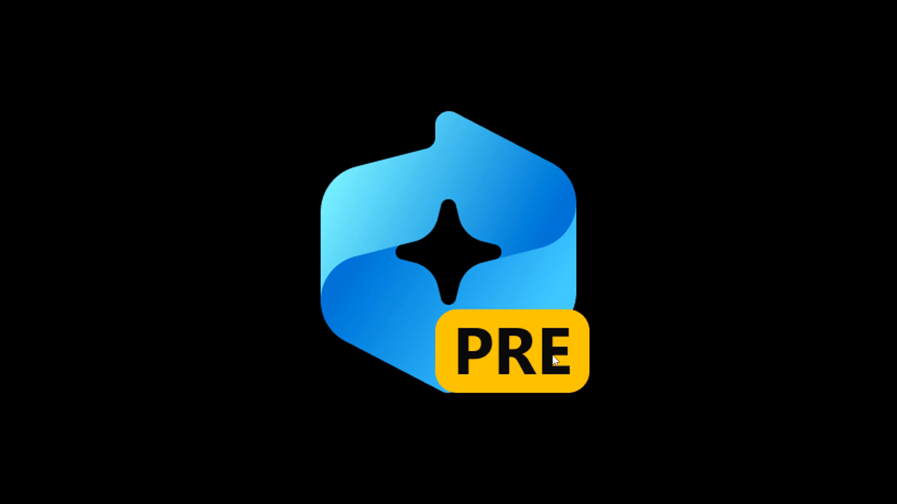
pyautogui.moveTo(532, 377)
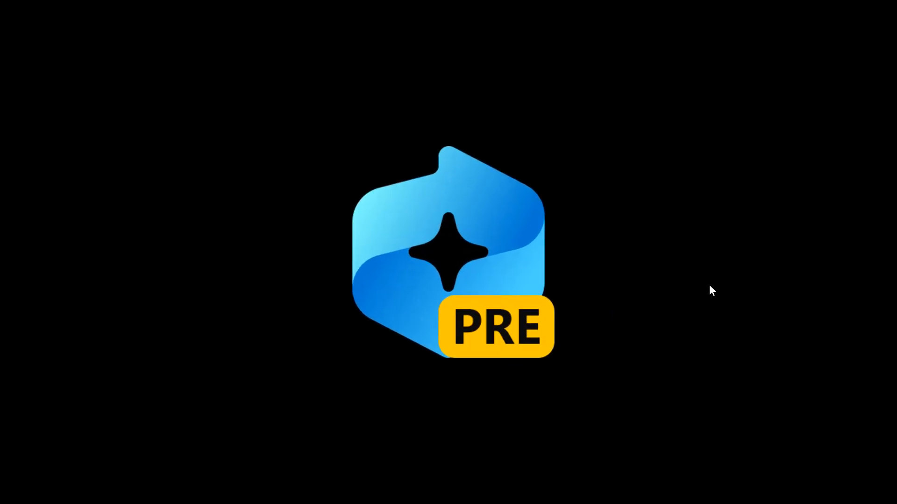
pyautogui.moveTo(549, 339)
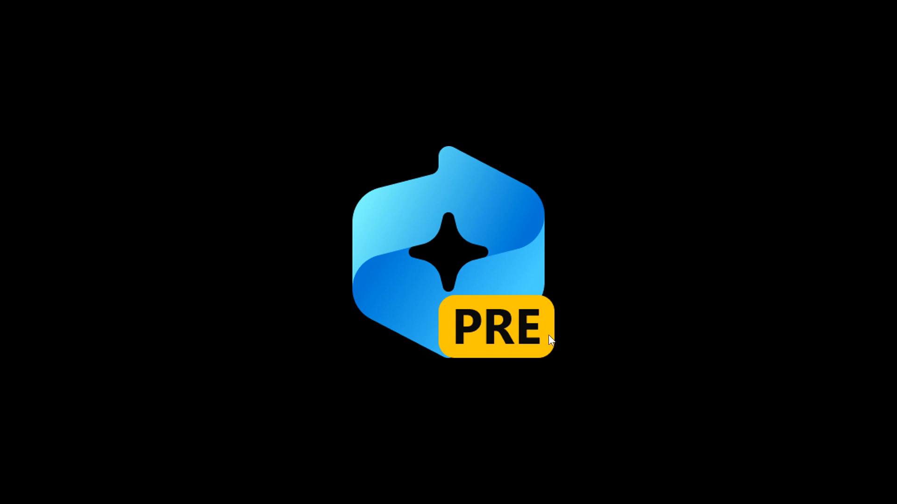
pyautogui.moveTo(541, 336)
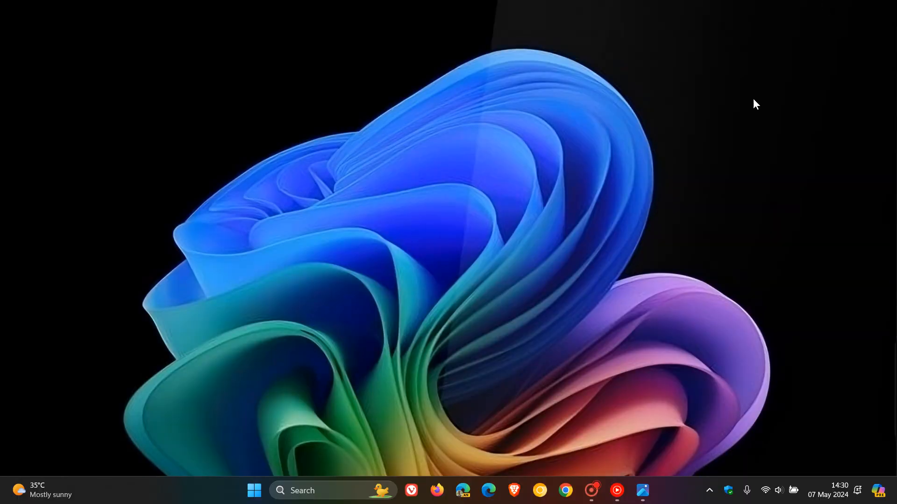
pyautogui.moveTo(879, 489)
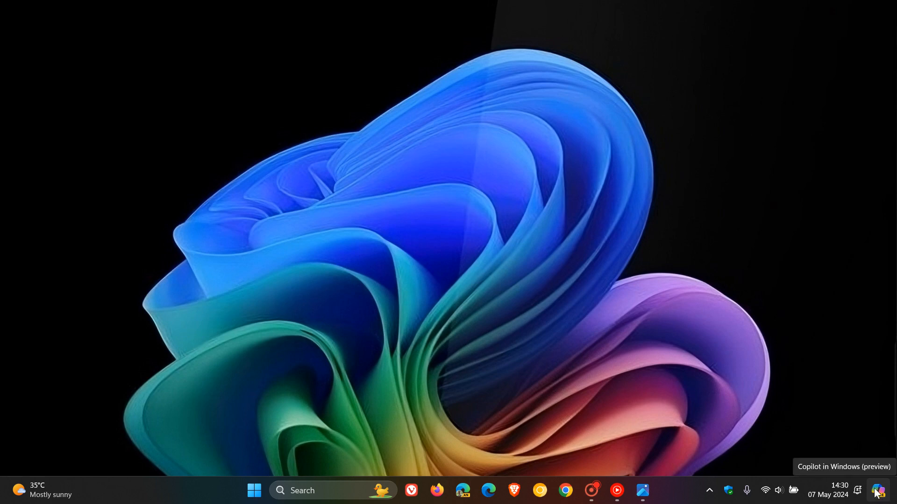
pyautogui.moveTo(878, 489)
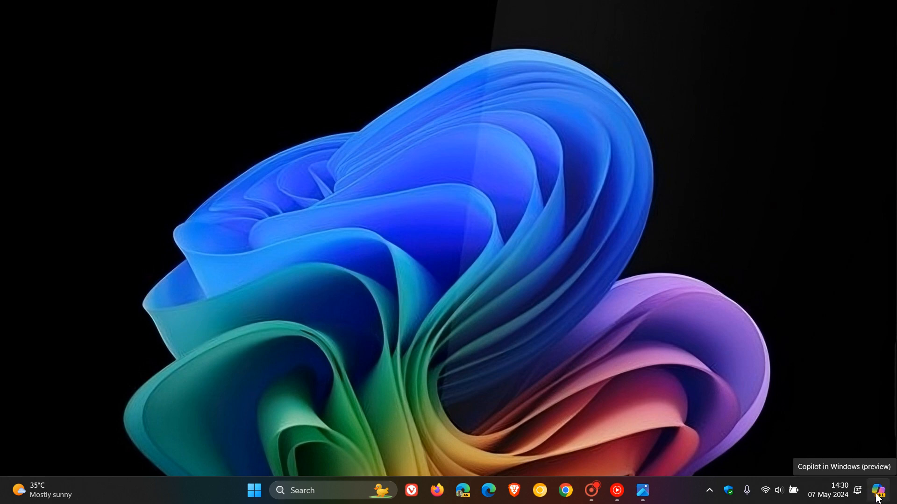
pyautogui.click(878, 489)
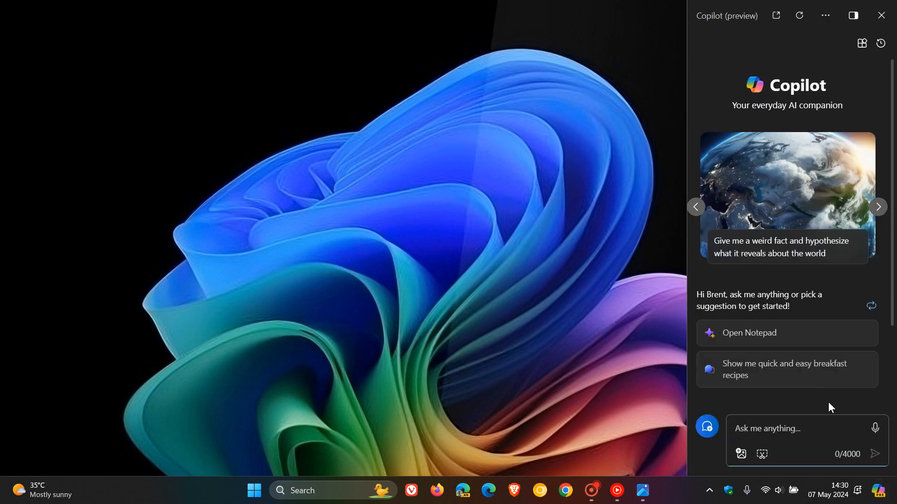
pyautogui.moveTo(782, 275)
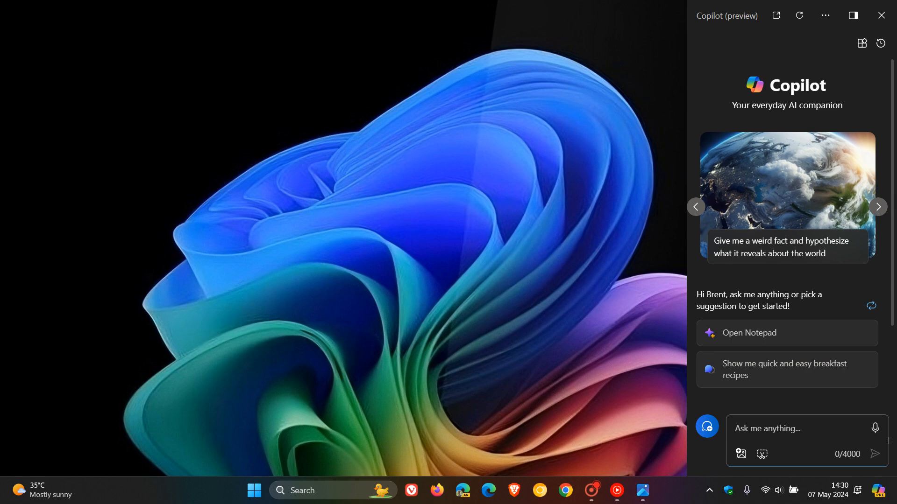
pyautogui.moveTo(879, 15)
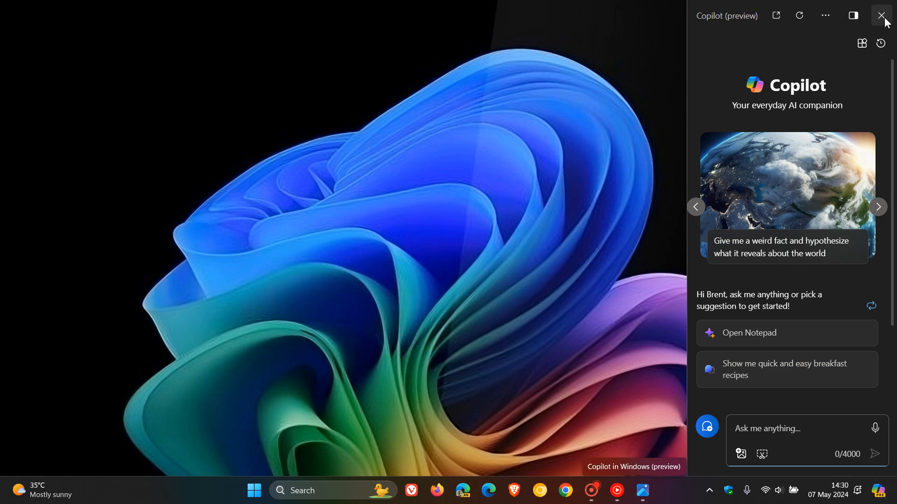
pyautogui.moveTo(829, 104)
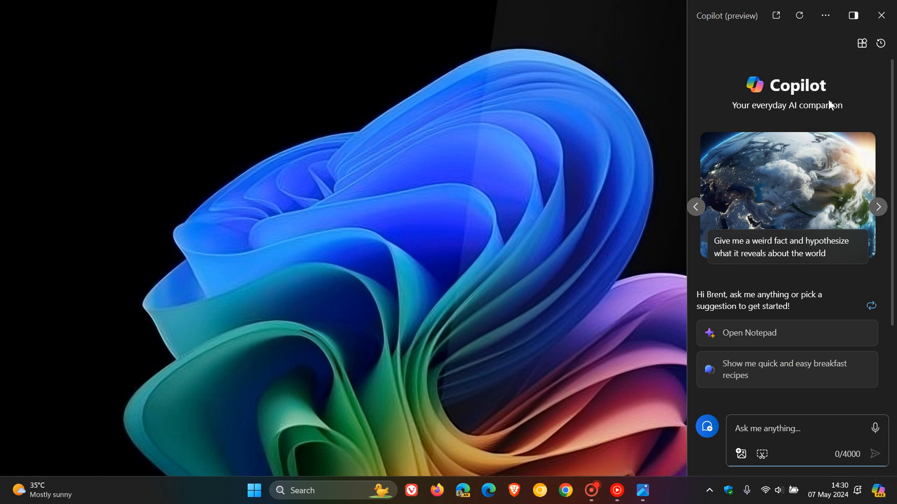
# Step: Close and reopen the Copilot (preview) pane once more to compare it, then close it
pyautogui.click(876, 15)
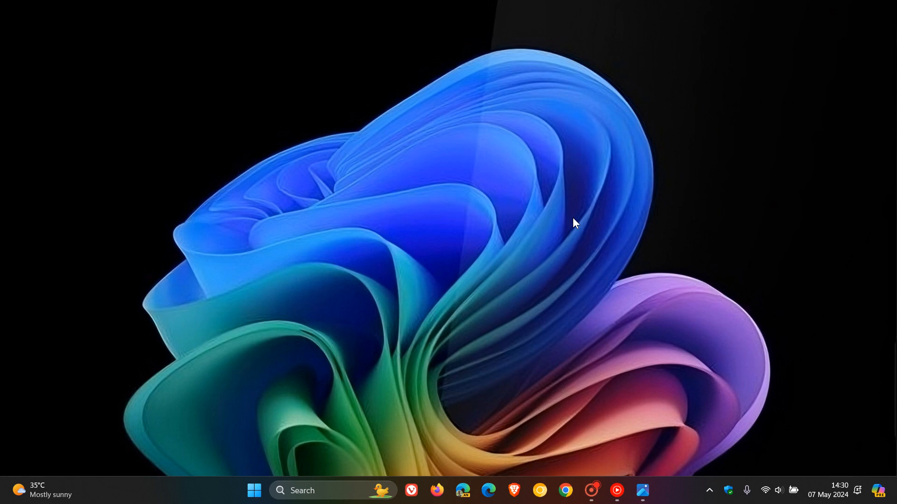
pyautogui.moveTo(865, 439)
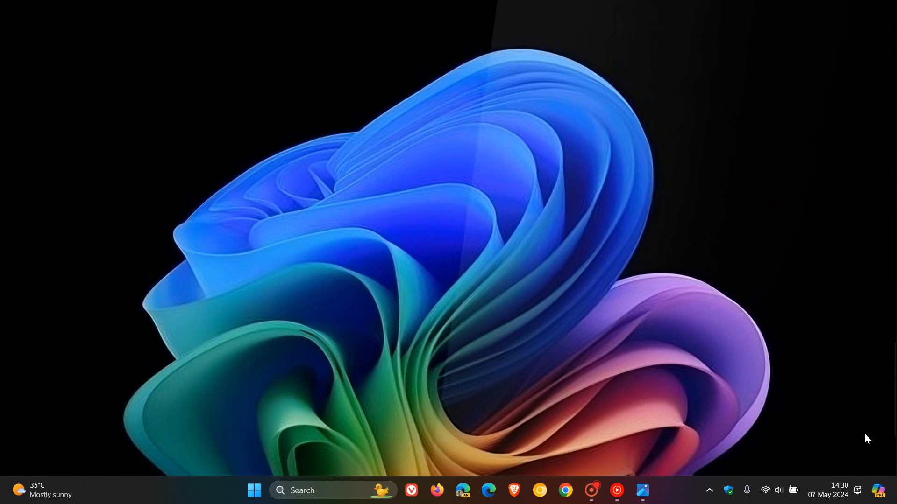
pyautogui.click(880, 490)
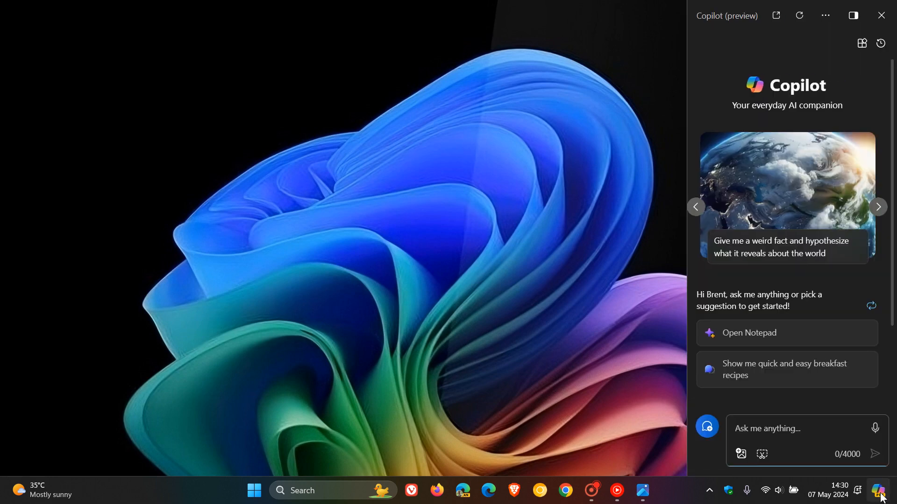
pyautogui.moveTo(724, 37)
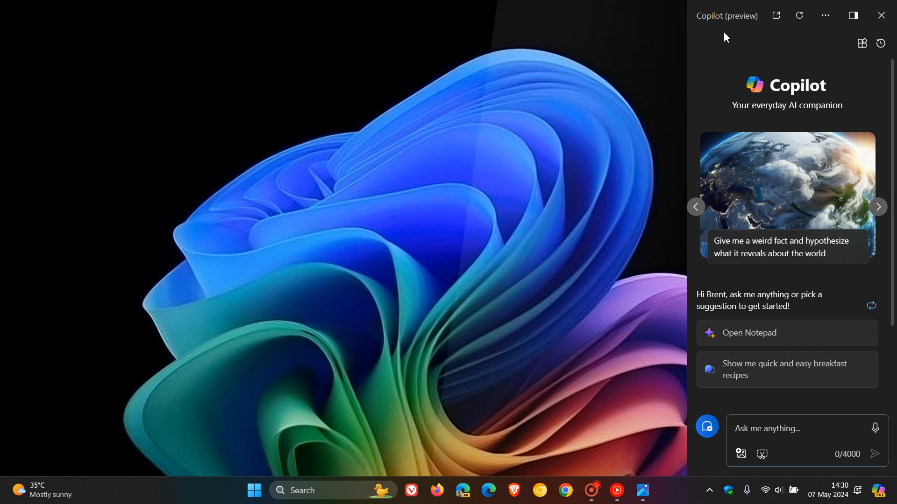
pyautogui.moveTo(727, 71)
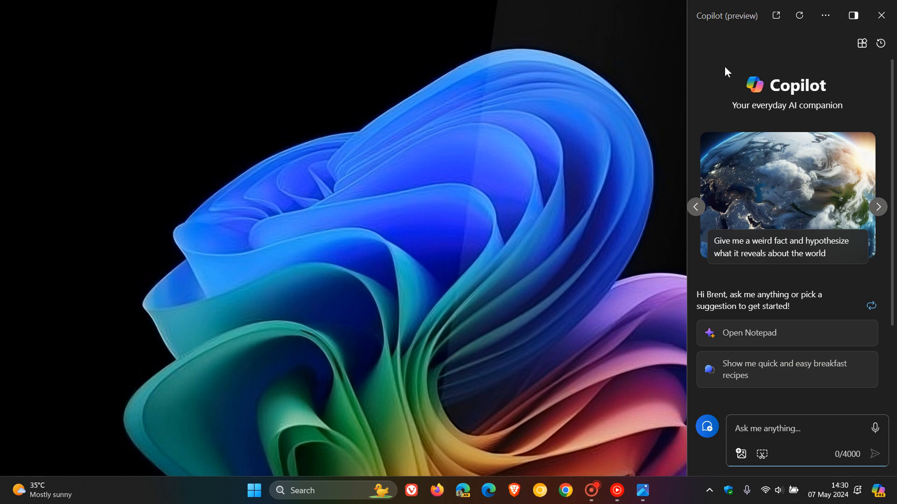
pyautogui.moveTo(752, 51)
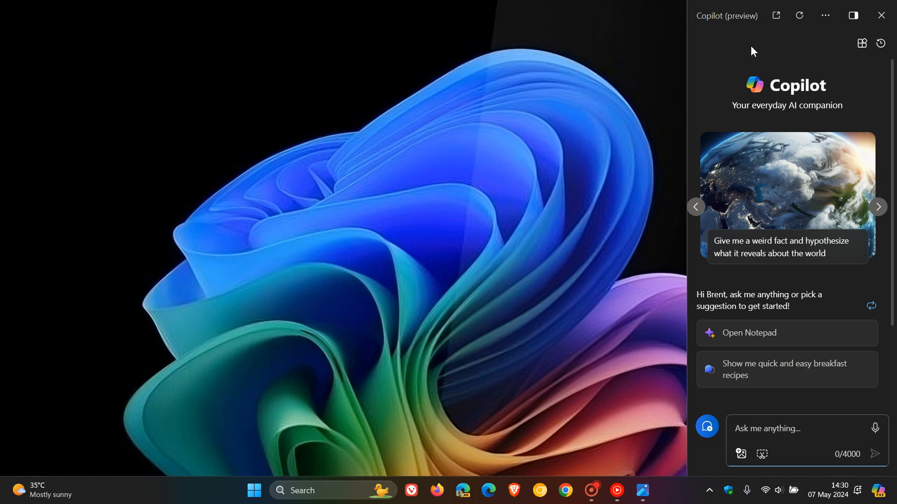
pyautogui.moveTo(880, 15)
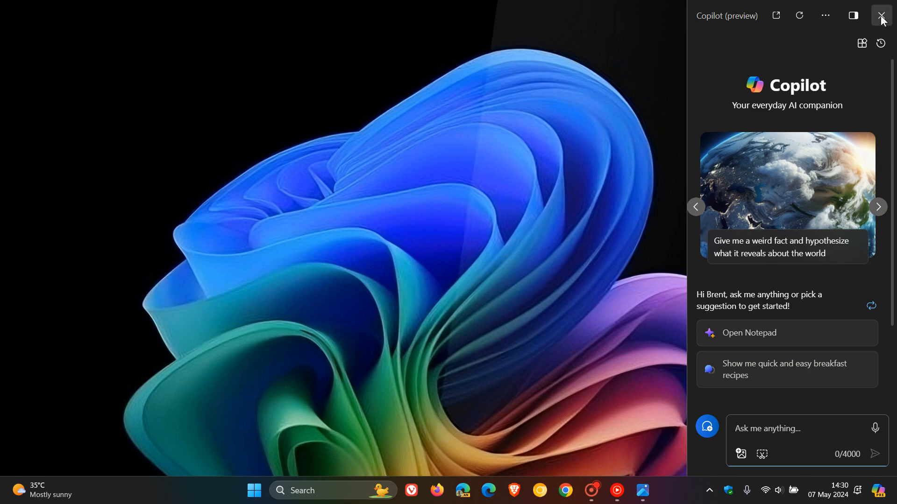
pyautogui.click(879, 15)
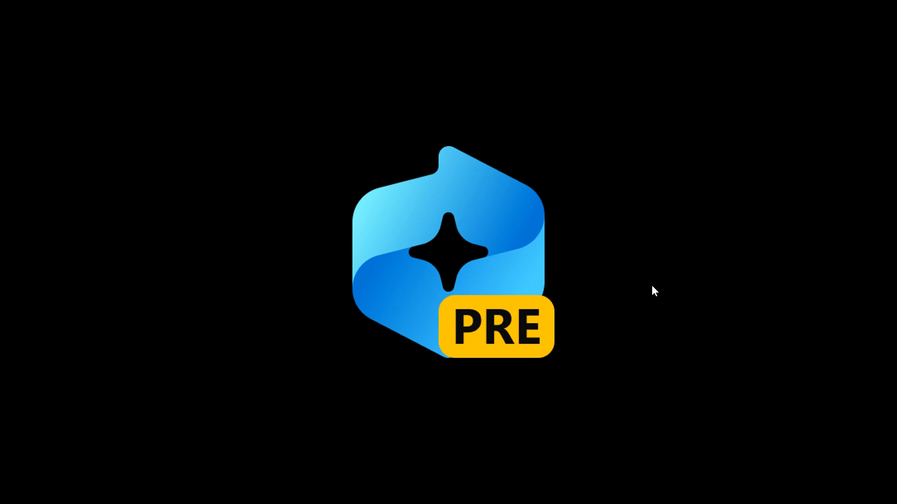
pyautogui.moveTo(769, 26)
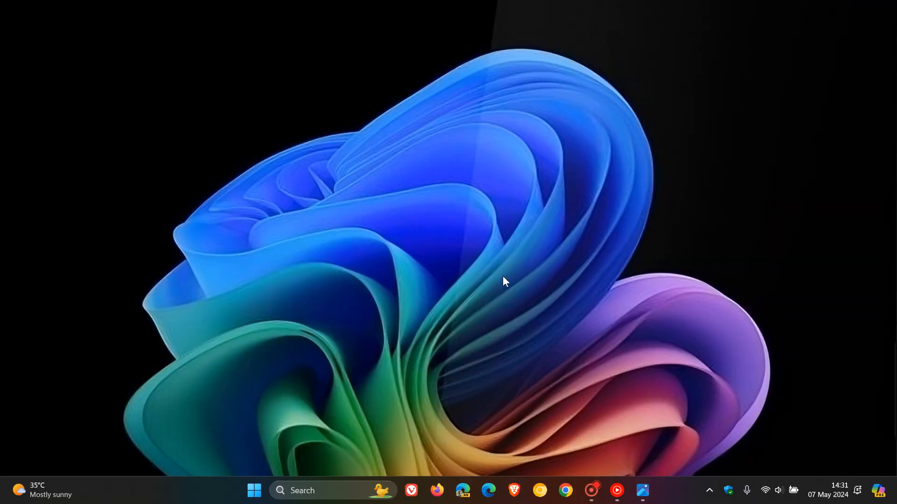
pyautogui.moveTo(650, 340)
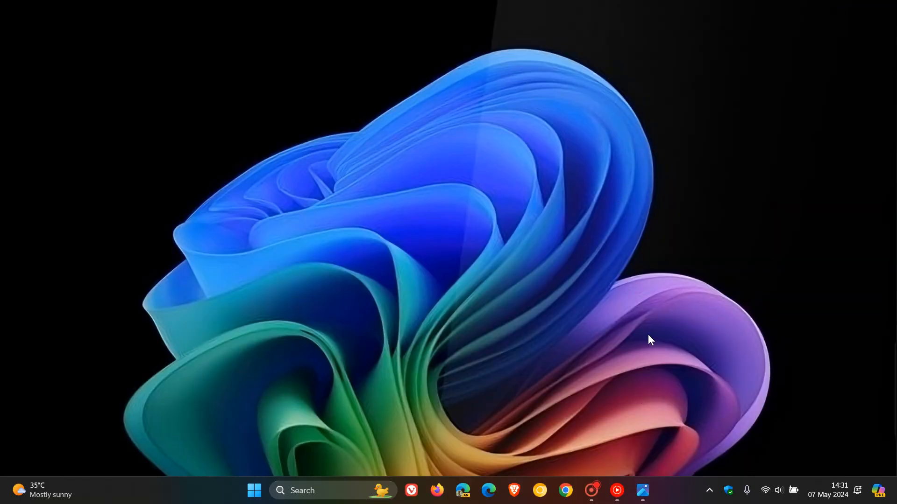
pyautogui.moveTo(645, 207)
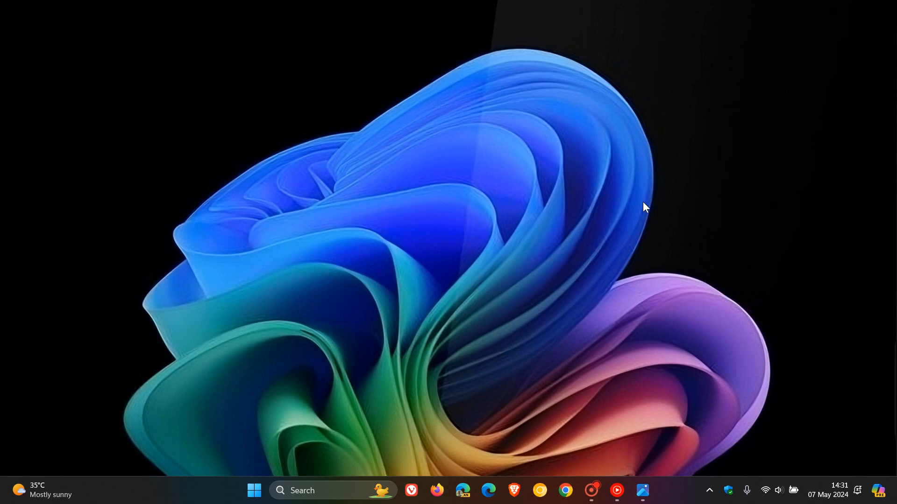